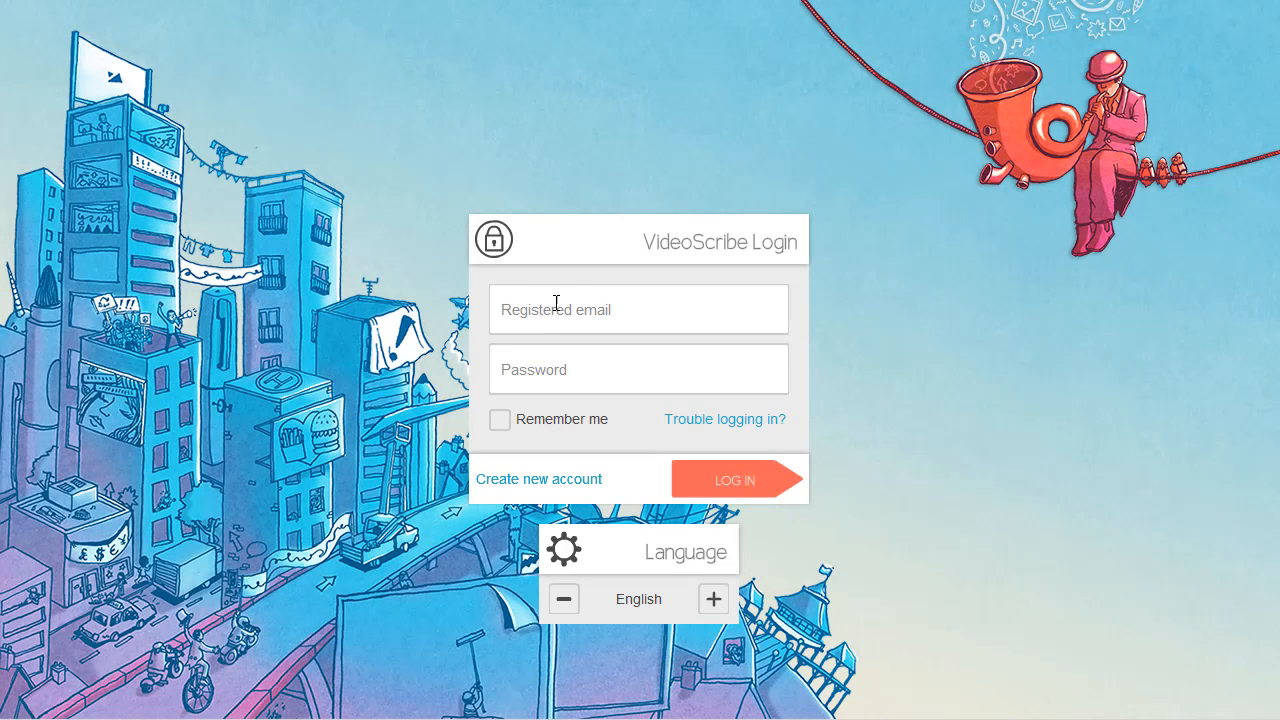
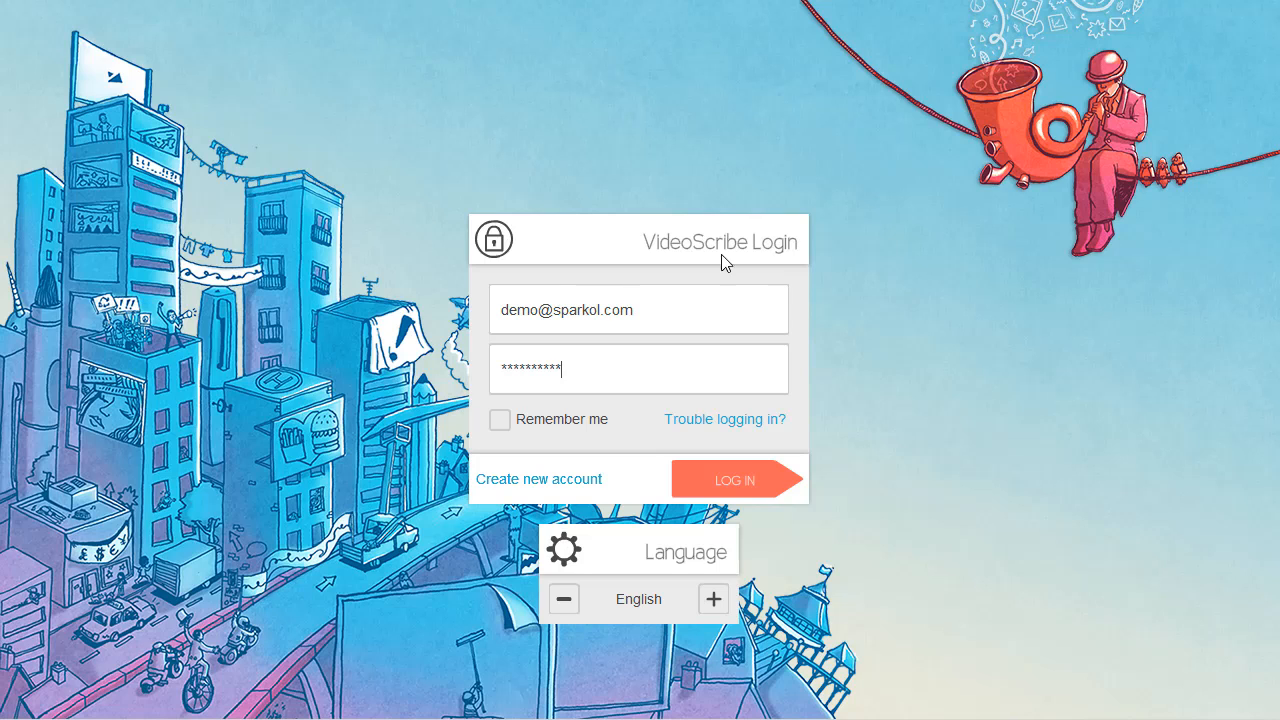
pyautogui.moveTo(556, 492)
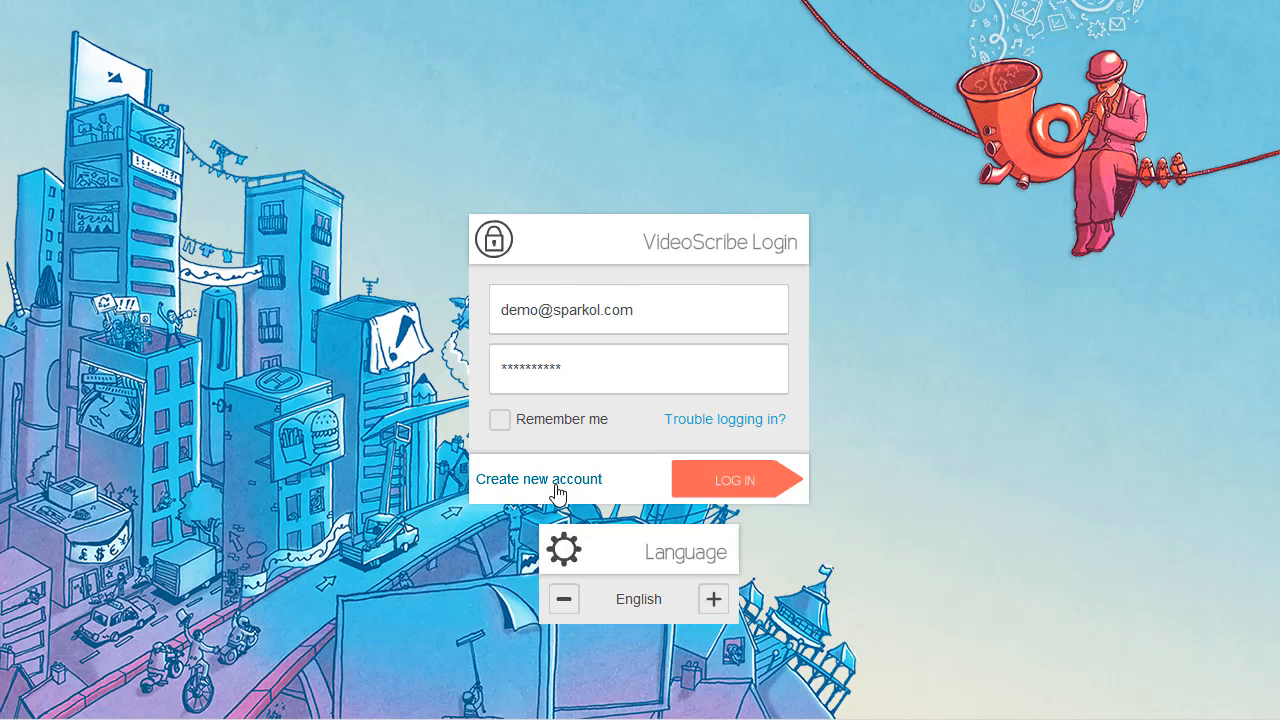
# - Switch the interface language to Español, back to English, and submit the login
pyautogui.click(638, 368)
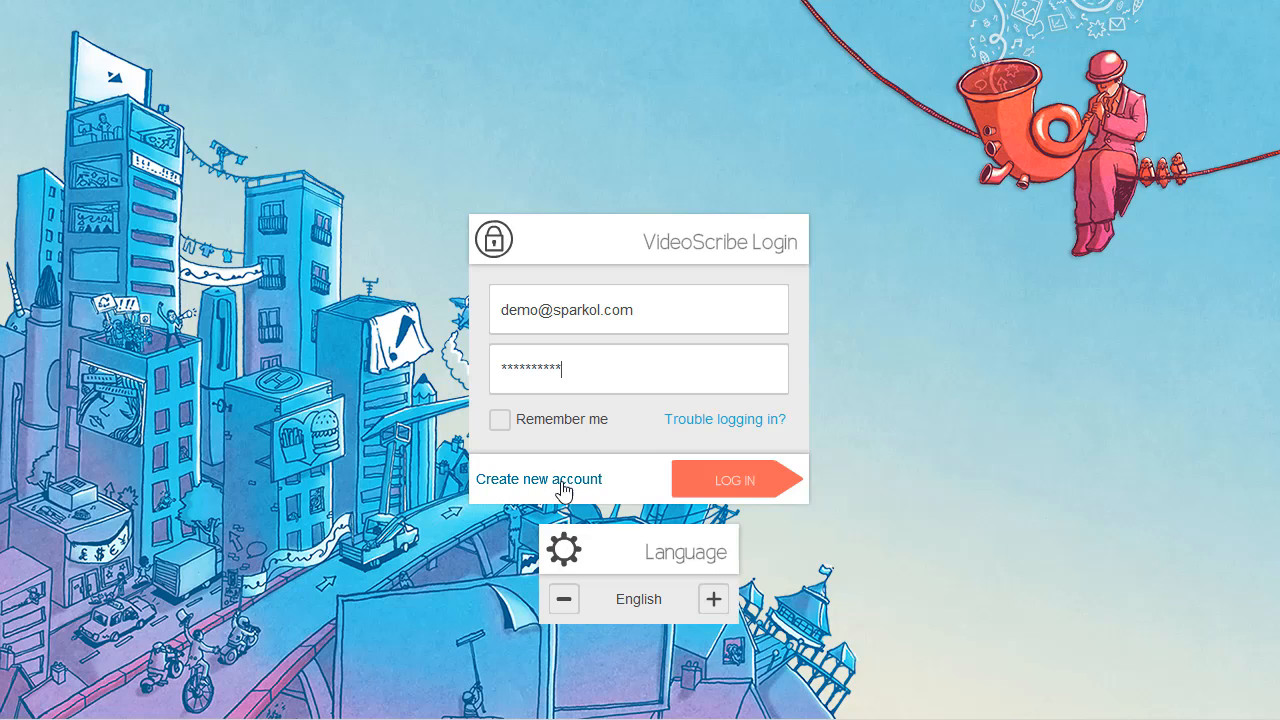
pyautogui.moveTo(548, 500)
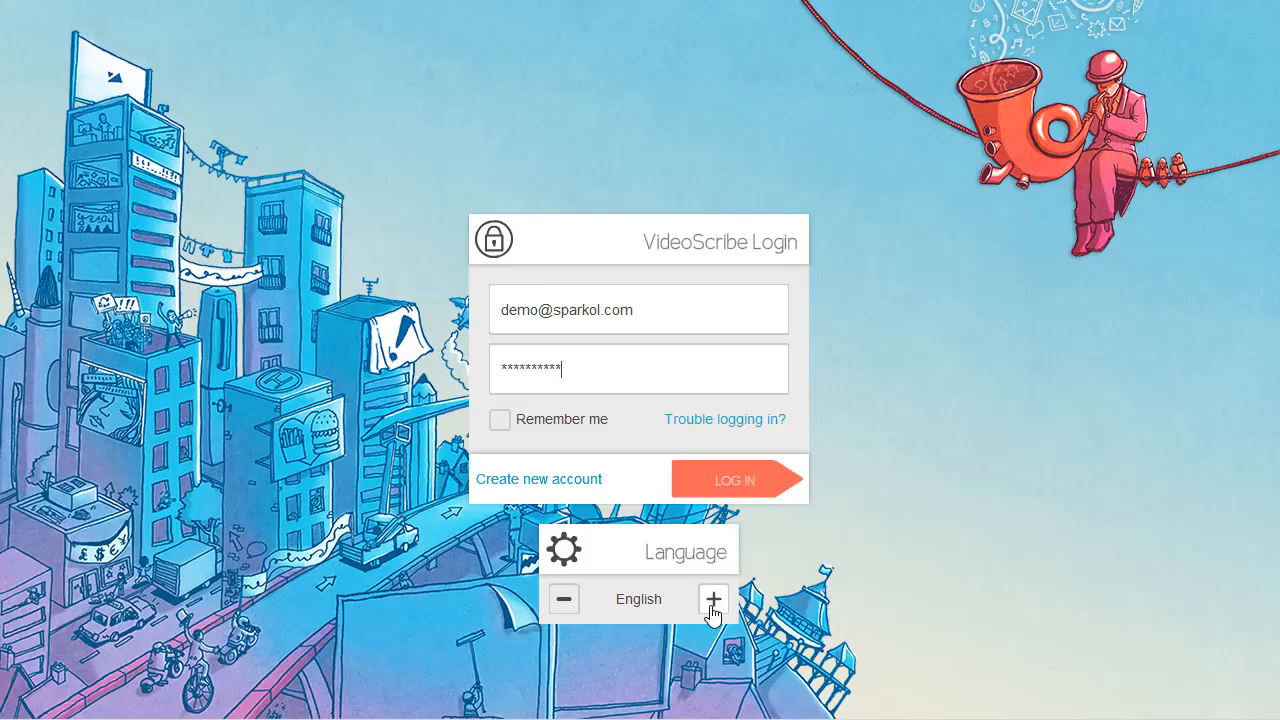
pyautogui.click(712, 600)
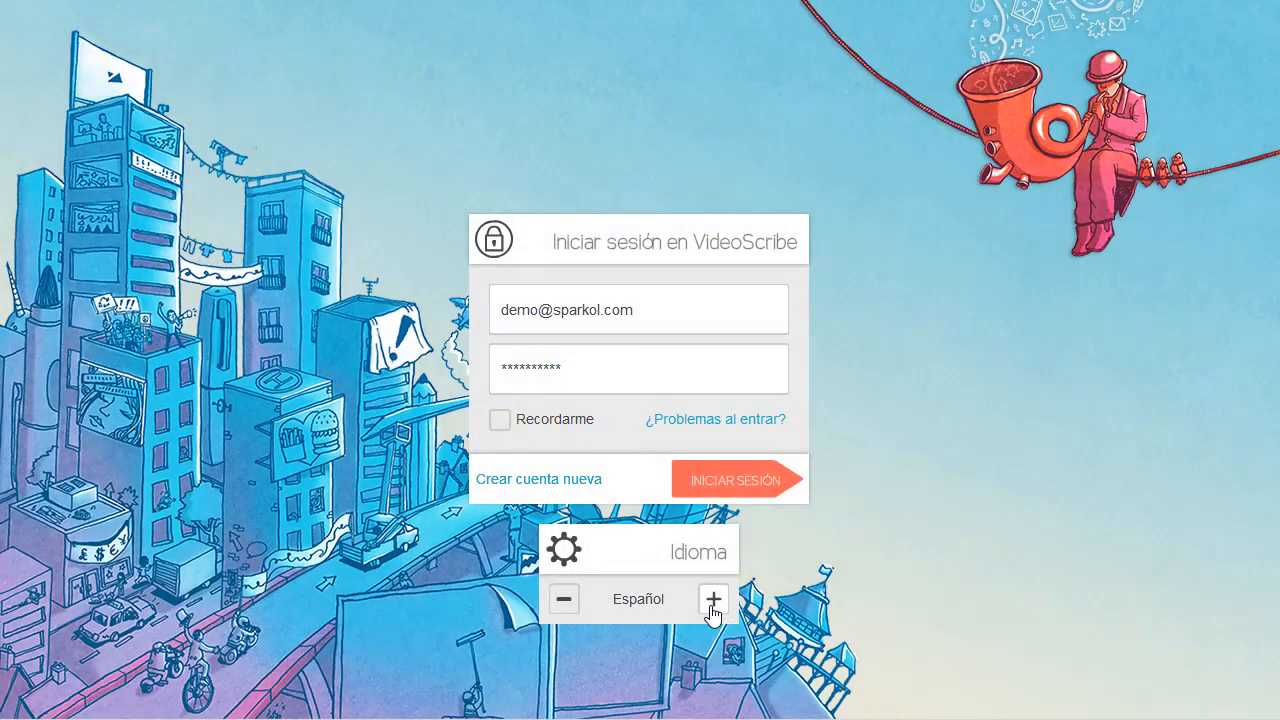
pyautogui.click(712, 600)
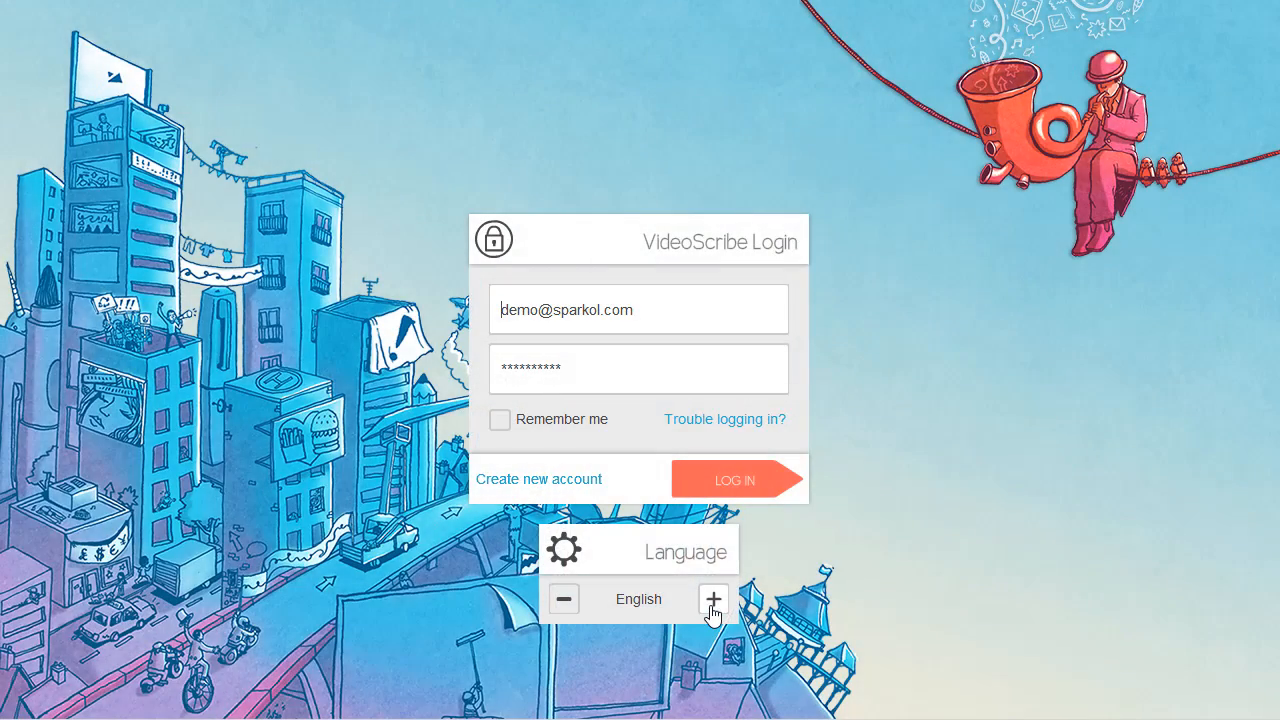
pyautogui.click(734, 480)
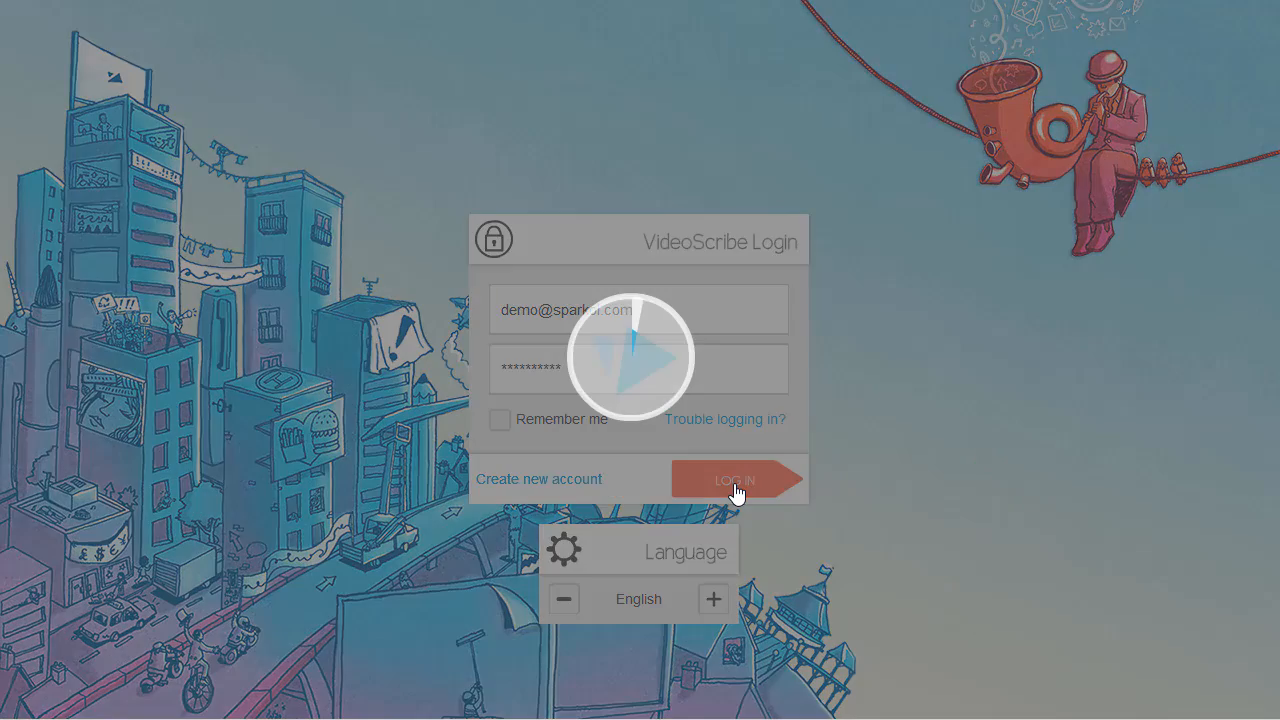
# - Complete sign-in to the projects screen and bring up the help article about logging in
pyautogui.click(736, 480)
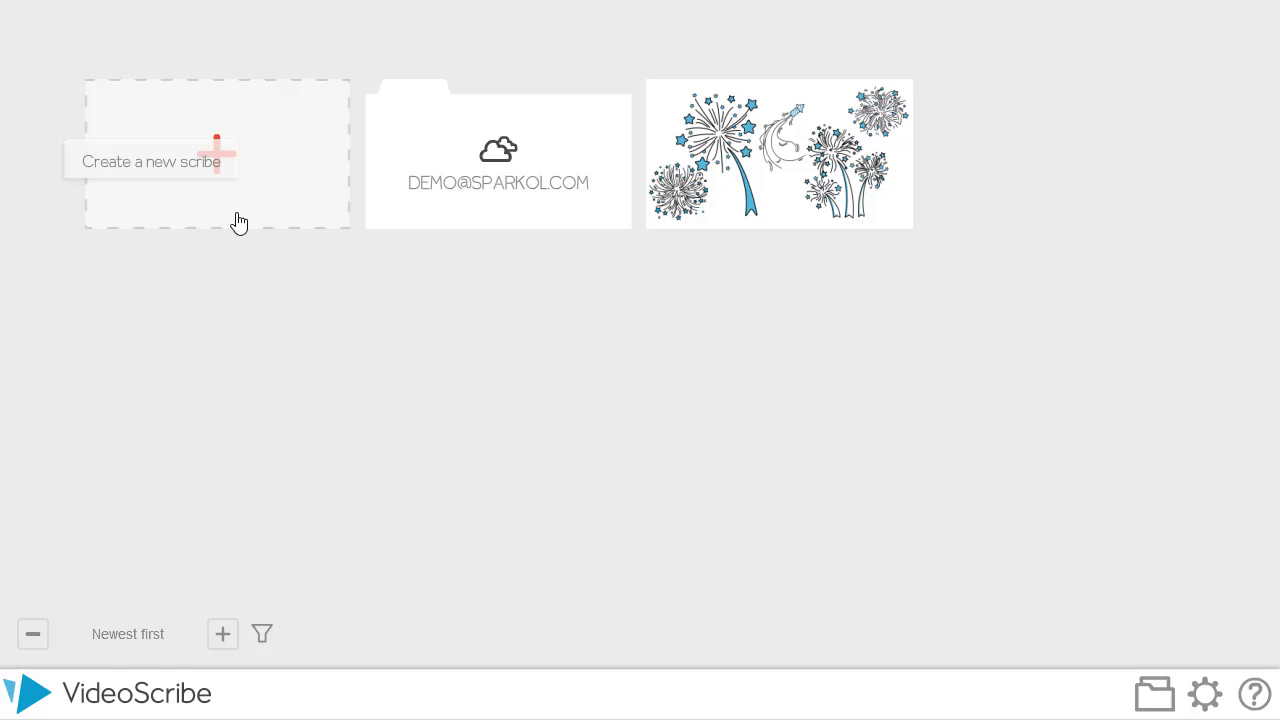
pyautogui.moveTo(794, 224)
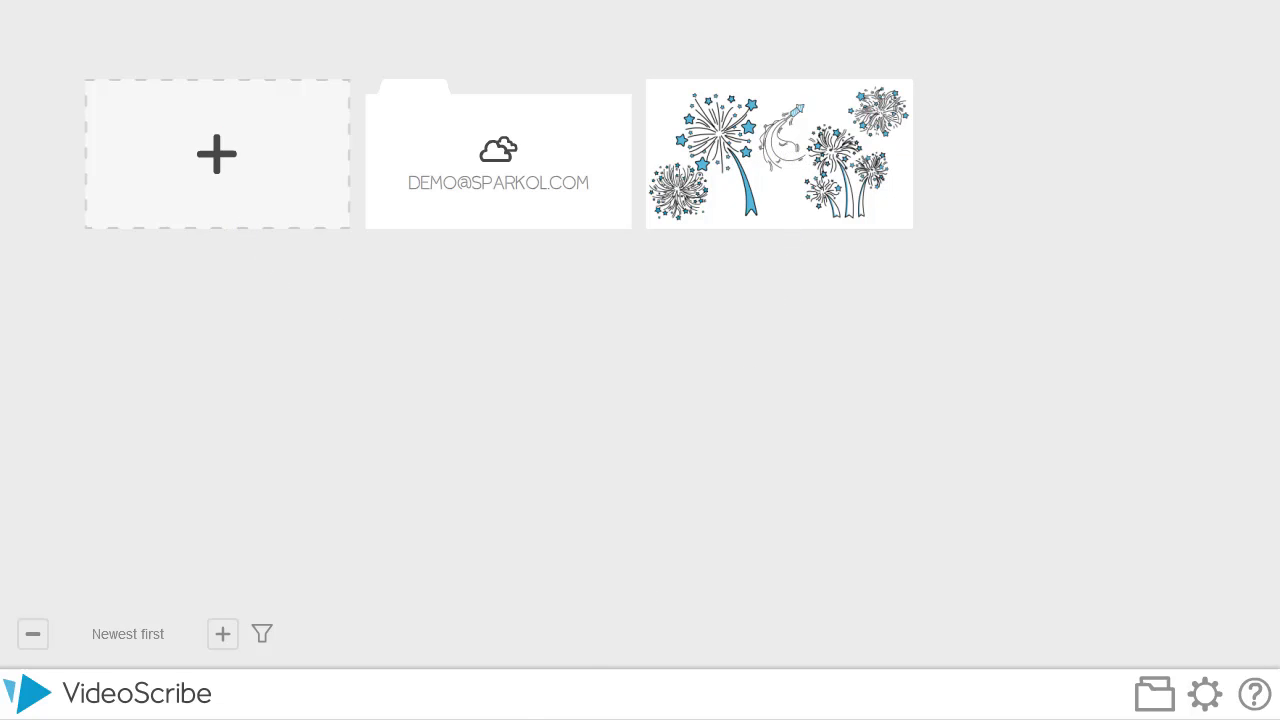
pyautogui.click(1254, 692)
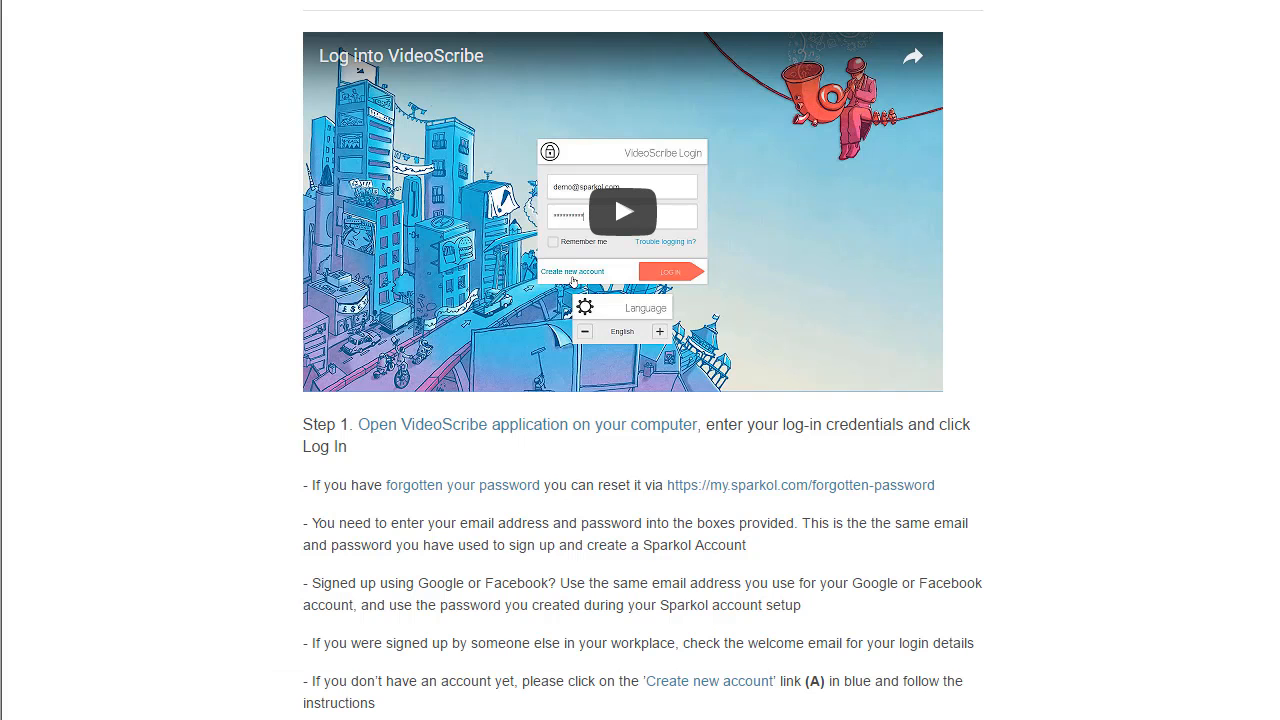
pyautogui.moveTo(480, 500)
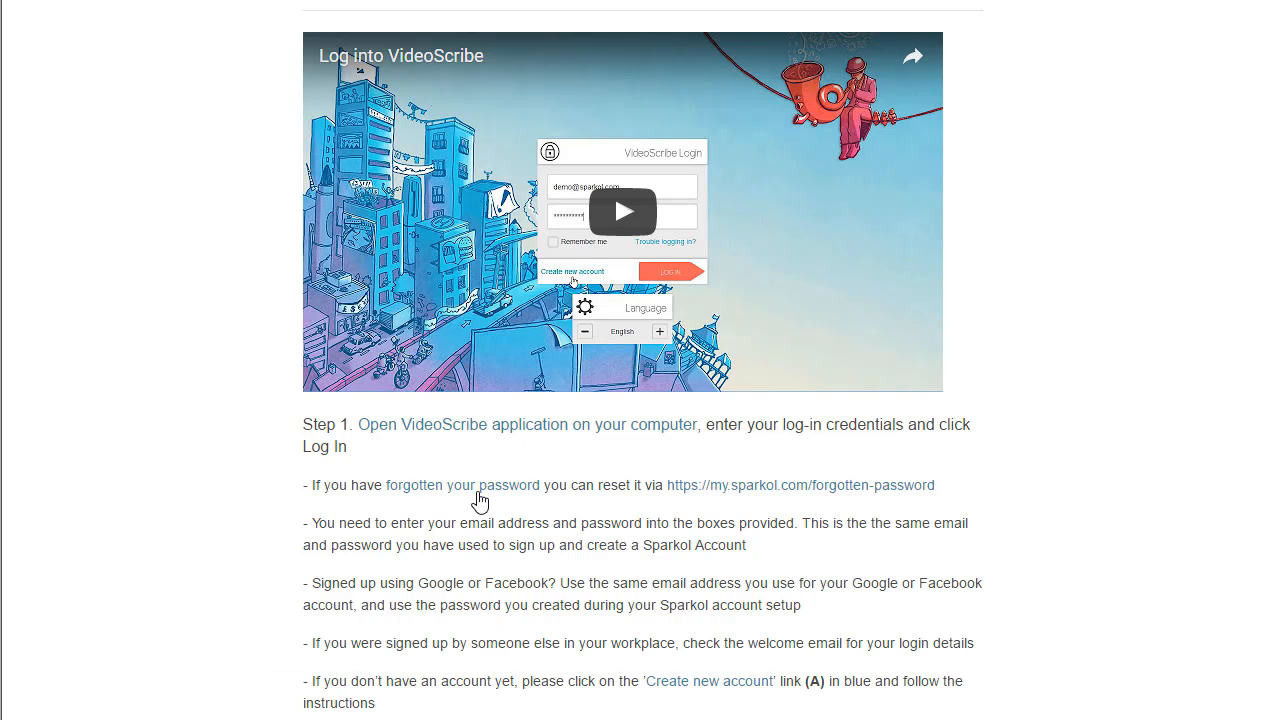